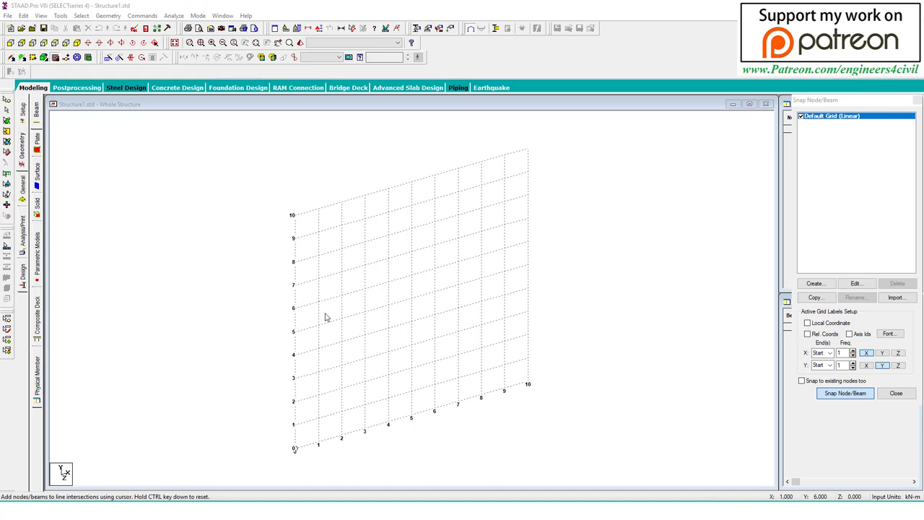
Step: Draw a 5 m beam on the snap grid from (0,0,0) to (5,0,0) and close the grid
left_click(318, 300)
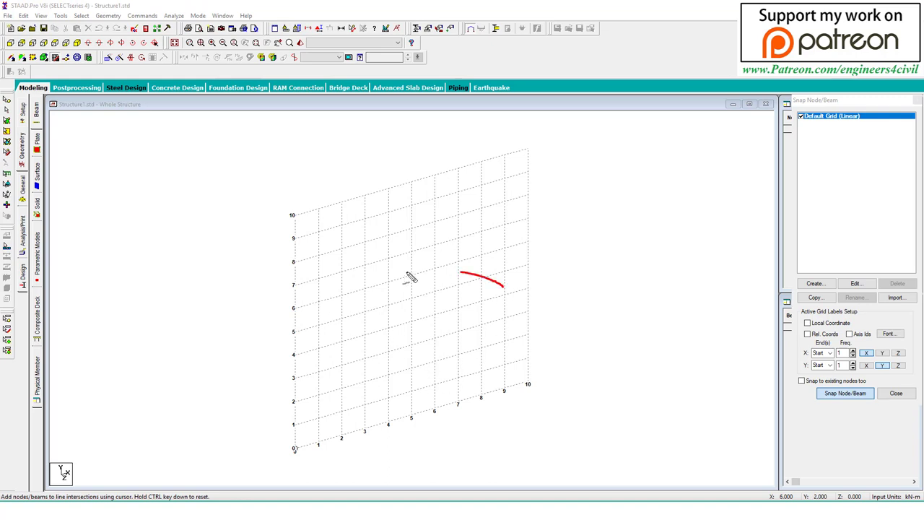
left_click_drag(433, 271, 433, 346)
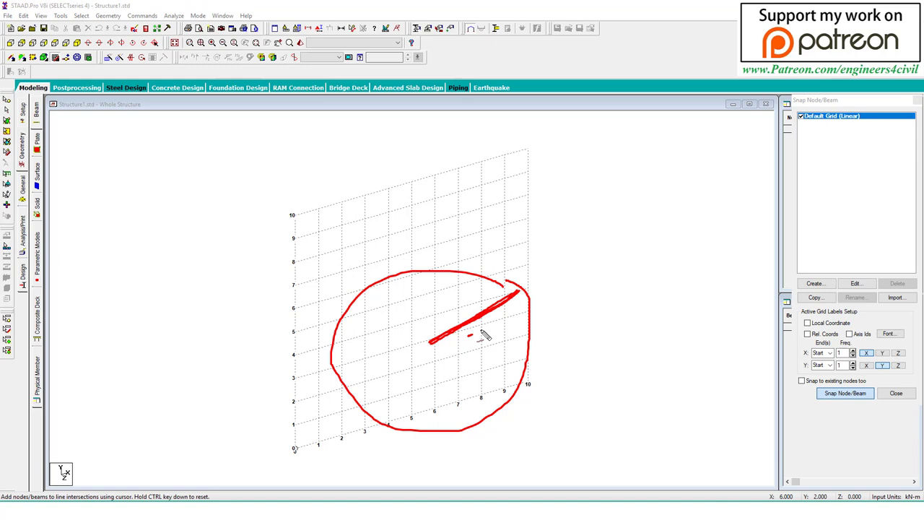
left_click_drag(483, 332, 479, 350)
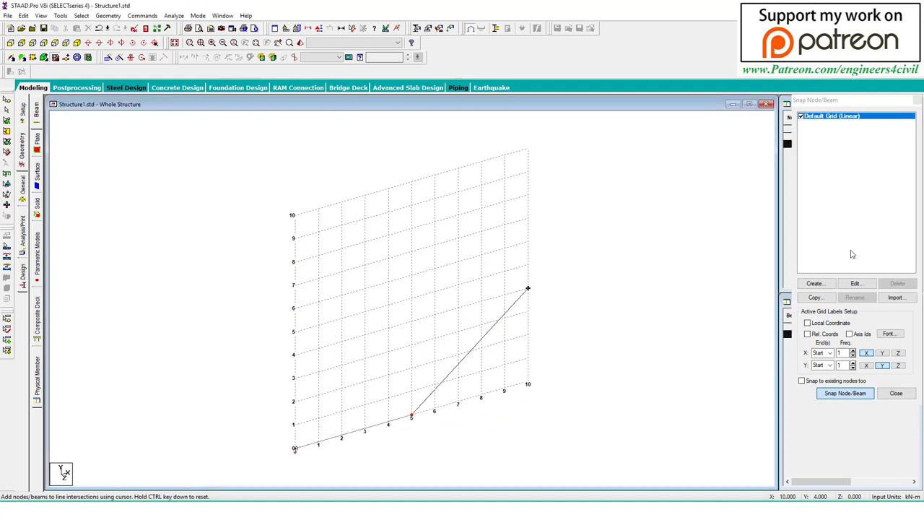
left_click(897, 393)
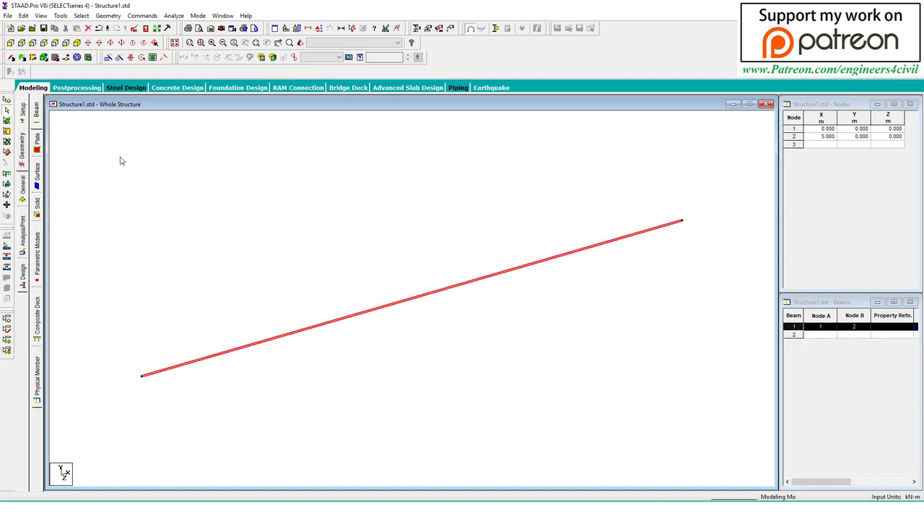
mouse_move(127, 60)
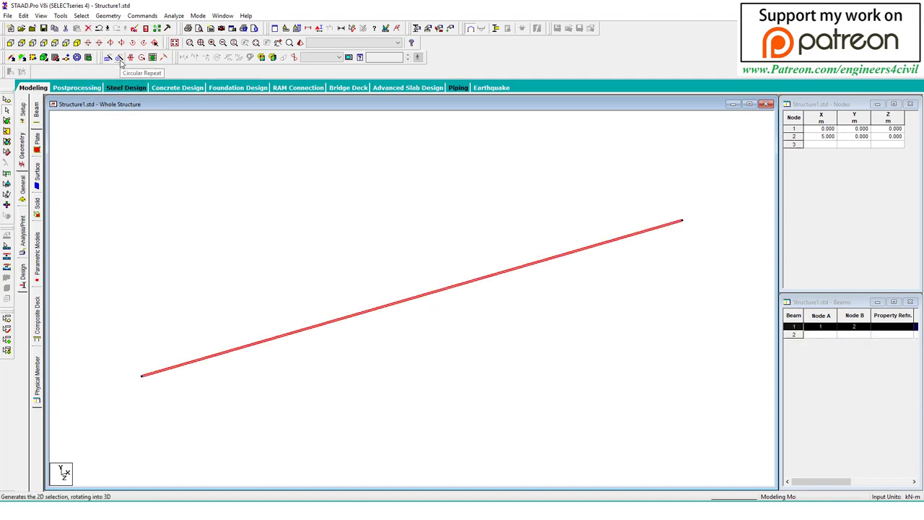
Step: Configure Circular Repeat about the Y axis: 360°, 20 linked steps, node 1 as rotation centre
left_click(121, 57)
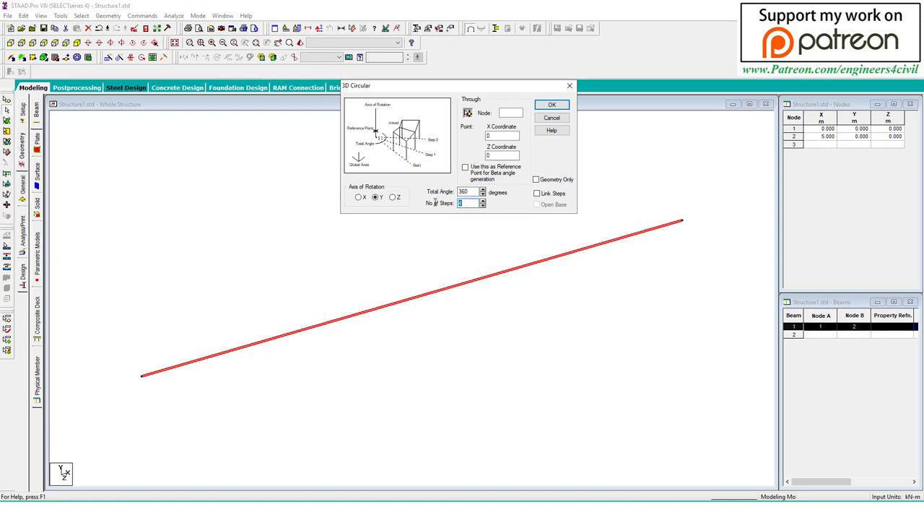
type("20")
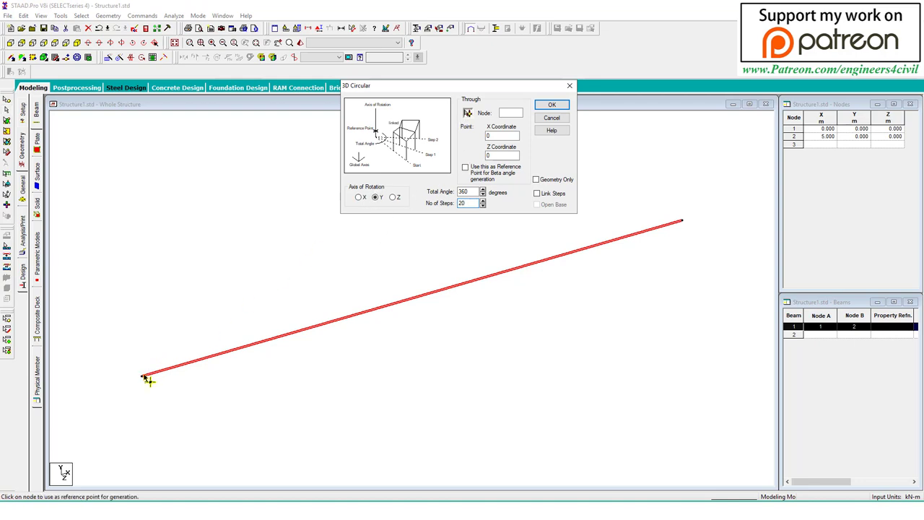
left_click(537, 194)
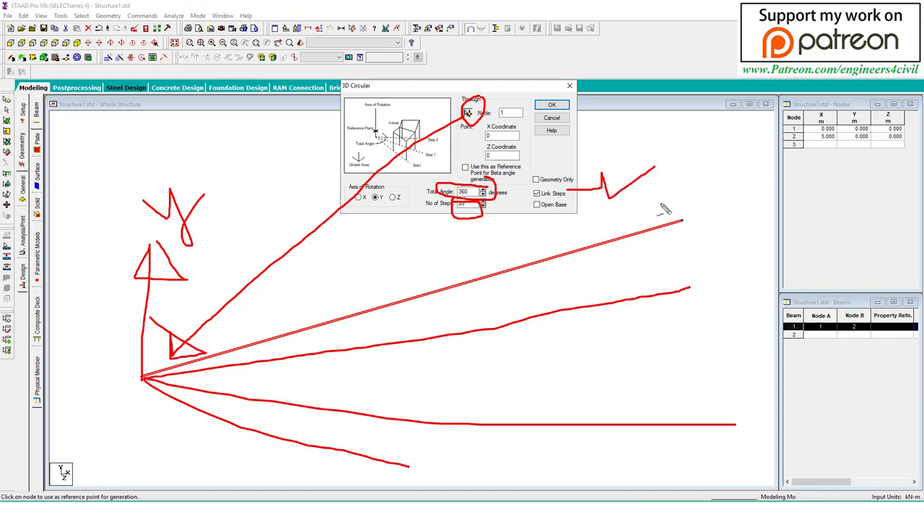
mouse_move(685, 228)
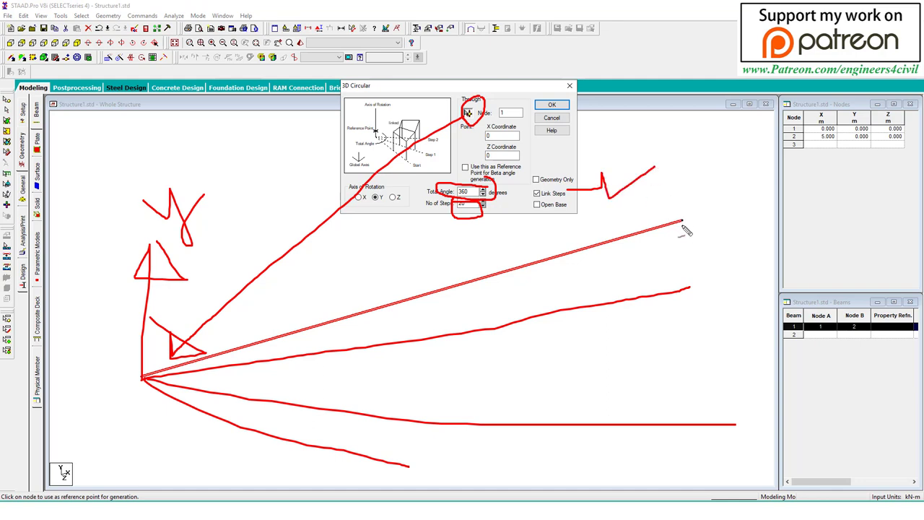
left_click_drag(678, 219, 729, 430)
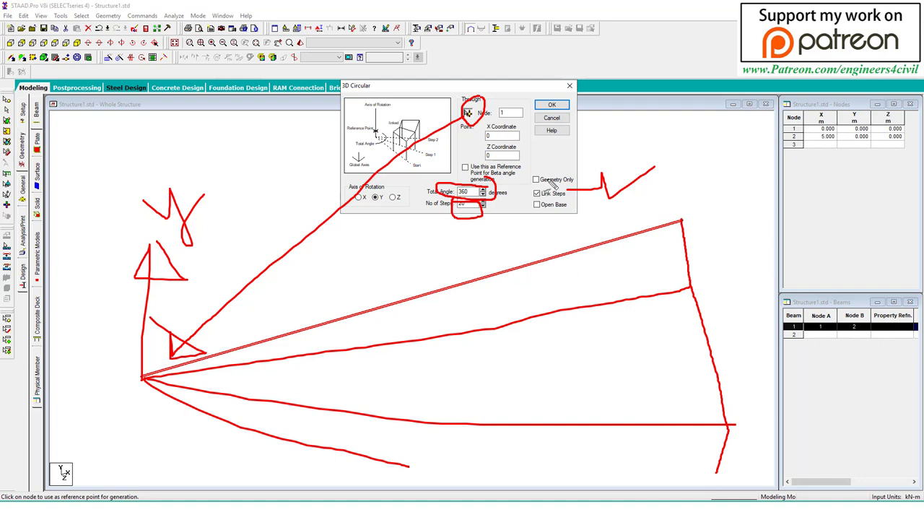
left_click(551, 104)
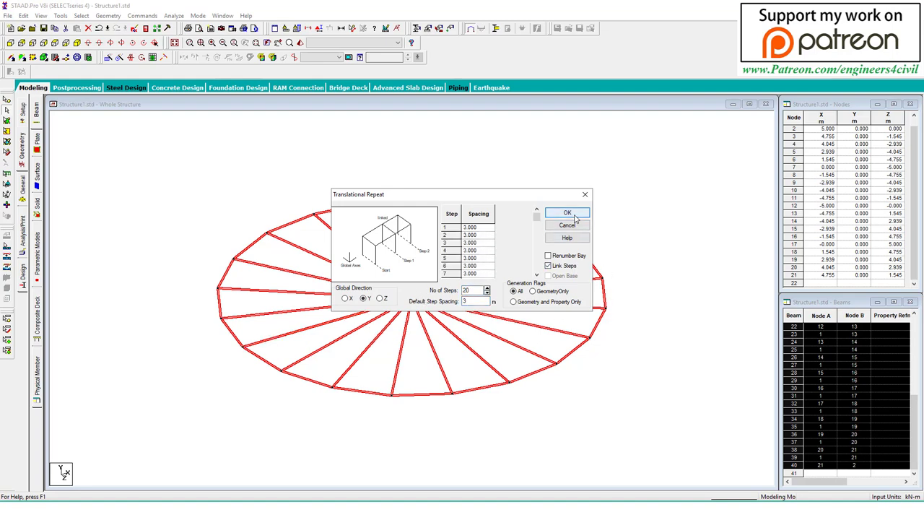
Step: Repeat the circular ring upward along Y in 20 linked levels at 3 m spacing
left_click(566, 213)
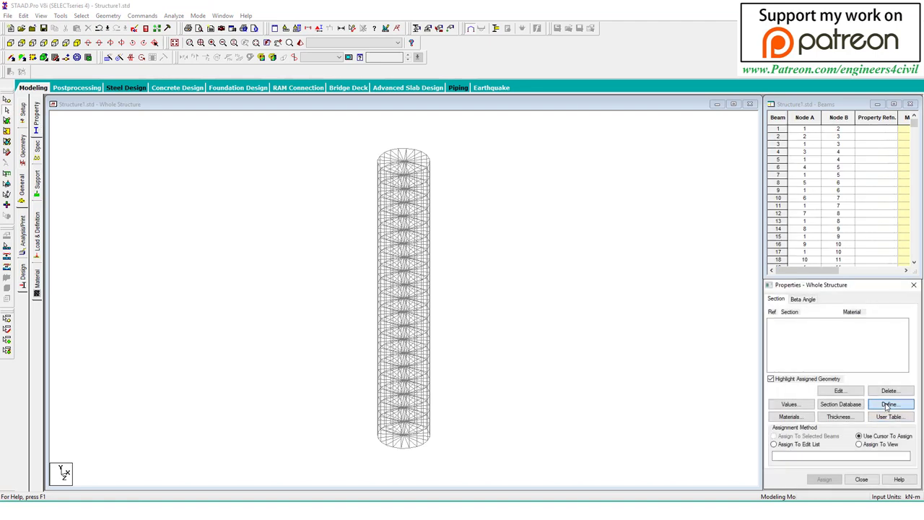
Step: Define a circular concrete section and assign it to every beam in the view
left_click(890, 404)
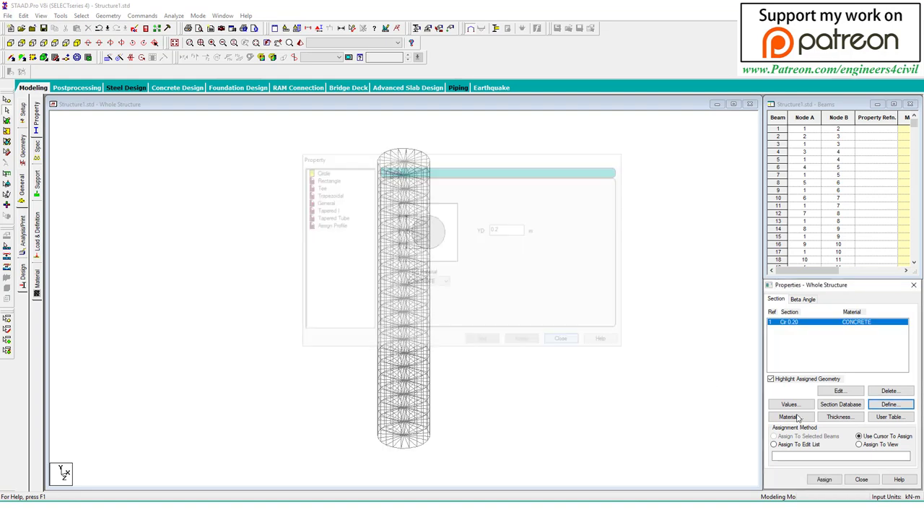
left_click(831, 480)
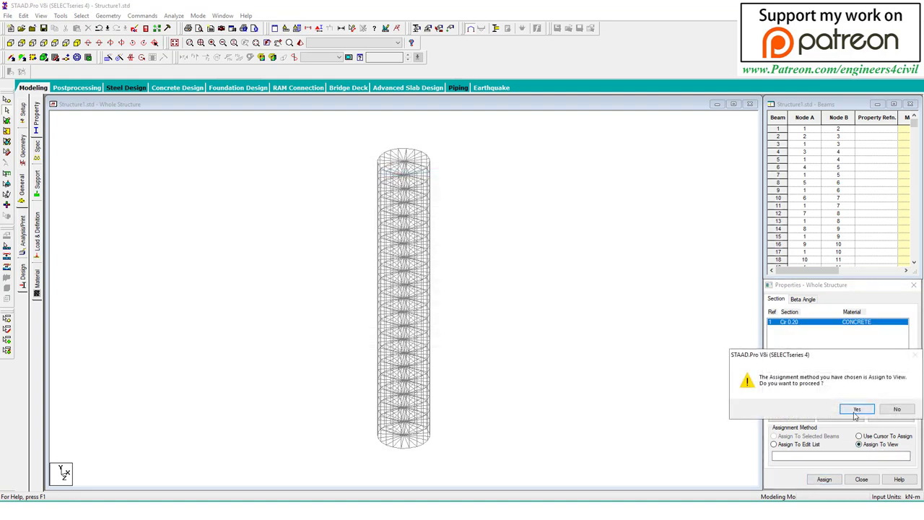
left_click(859, 409)
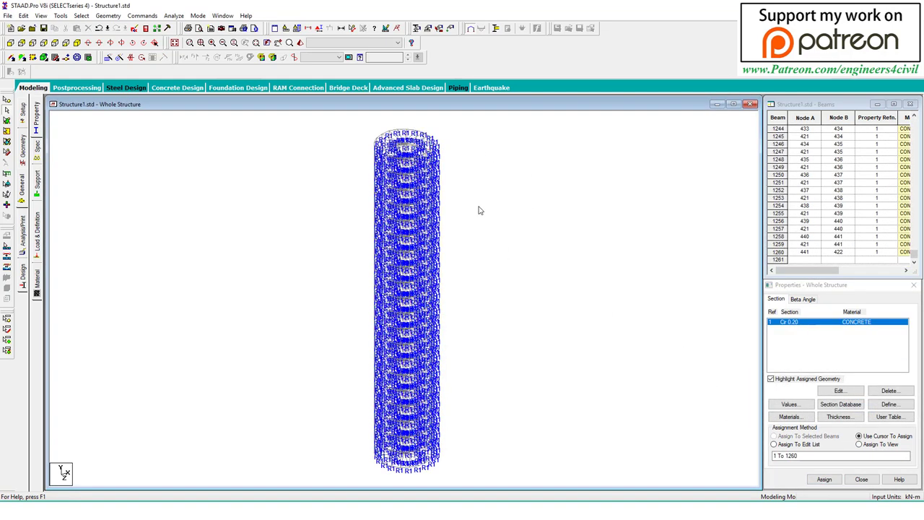